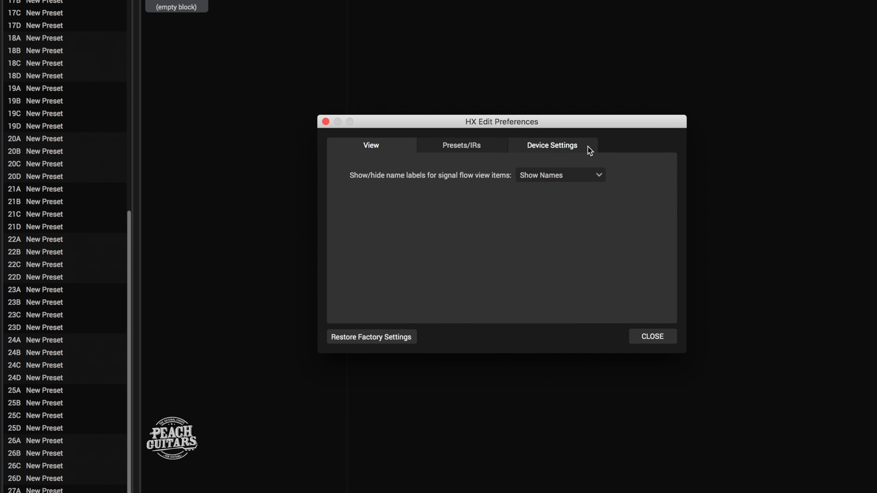
# Step: In Device Settings set Pedal 2 Jack to Amp 2 and close Preferences
pyautogui.click(552, 146)
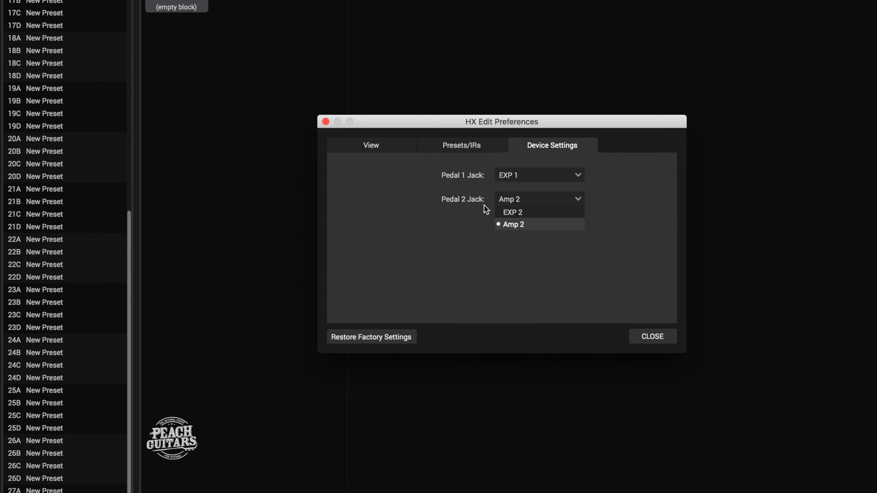
pyautogui.click(514, 224)
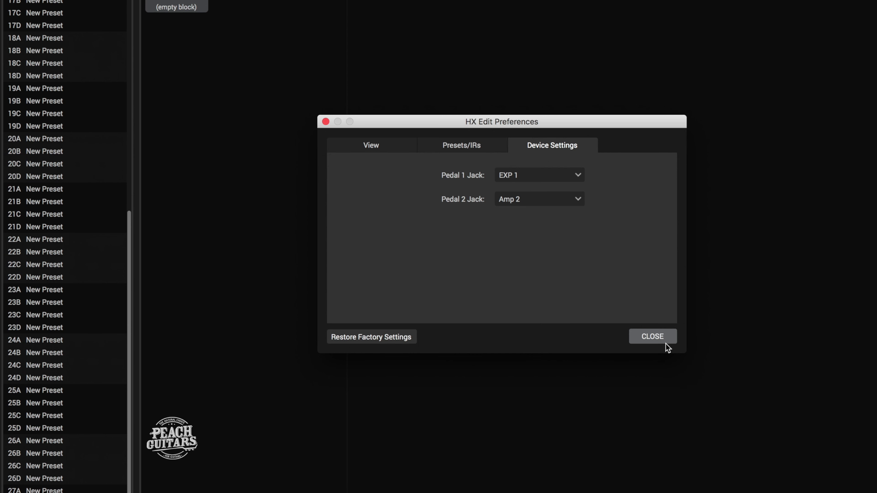
pyautogui.click(653, 336)
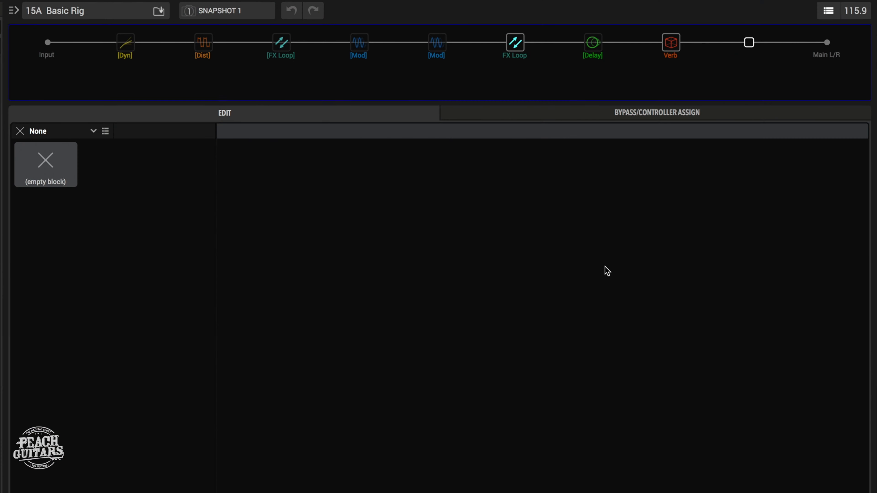
pyautogui.moveTo(579, 250)
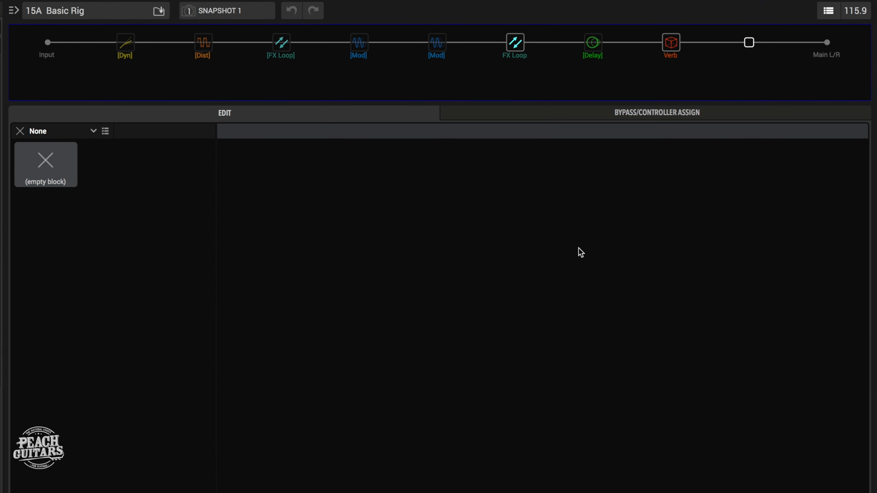
pyautogui.moveTo(596, 48)
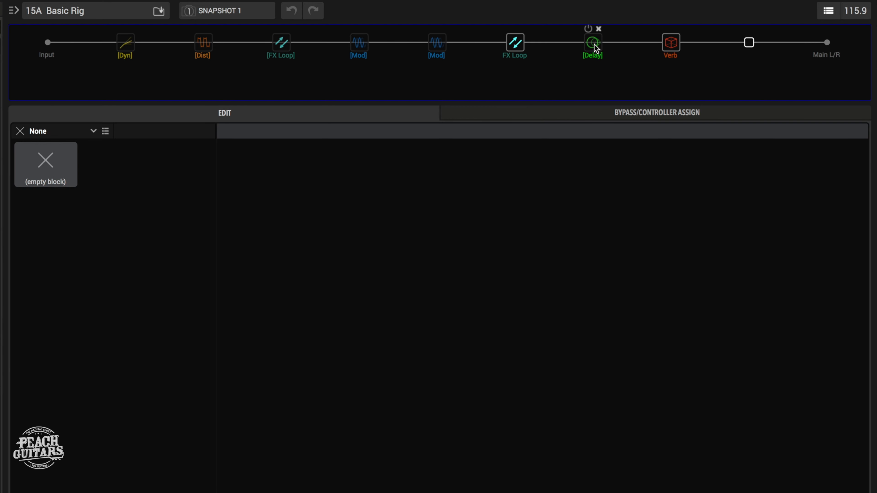
# Step: Clear the Transistor Tape delay's Footswitch 5 bypass assignment via Clear Assignment
pyautogui.click(592, 43)
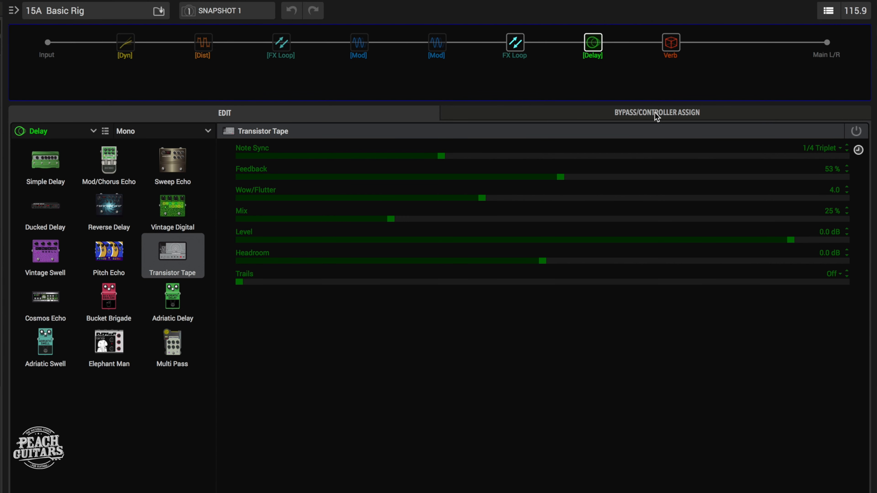
pyautogui.click(657, 113)
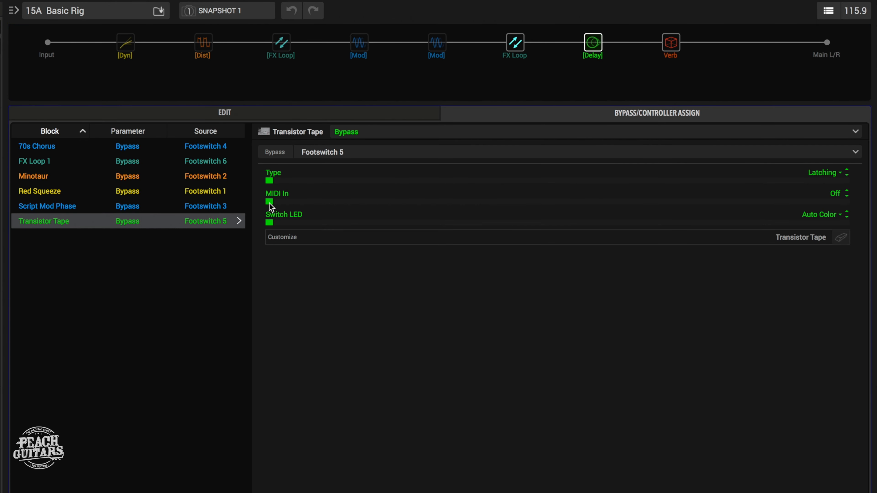
pyautogui.moveTo(62, 227)
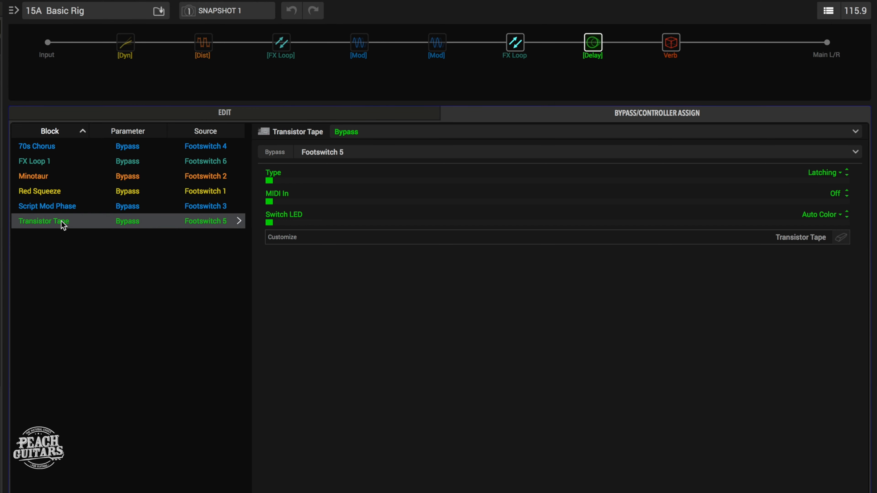
pyautogui.rightClick(62, 222)
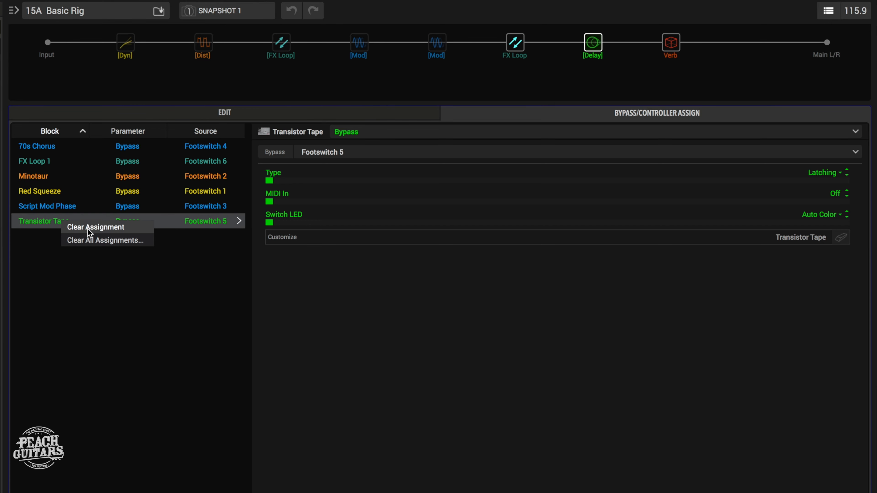
pyautogui.click(95, 228)
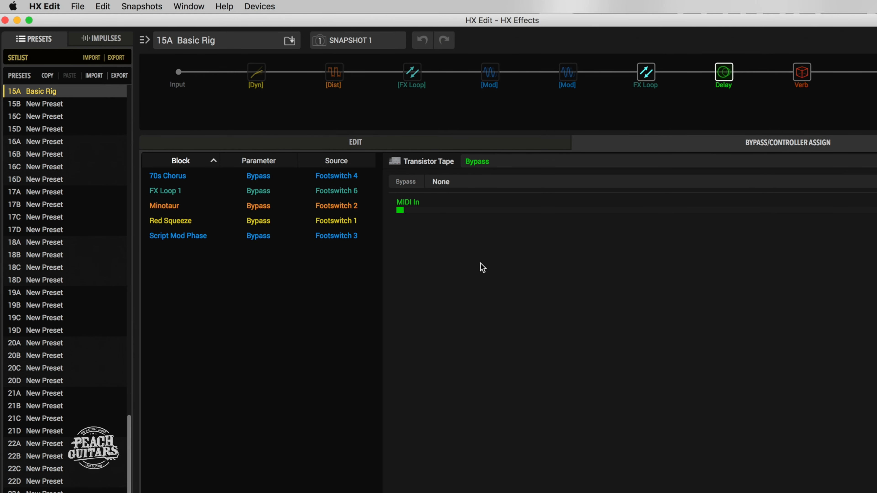
pyautogui.moveTo(190, 13)
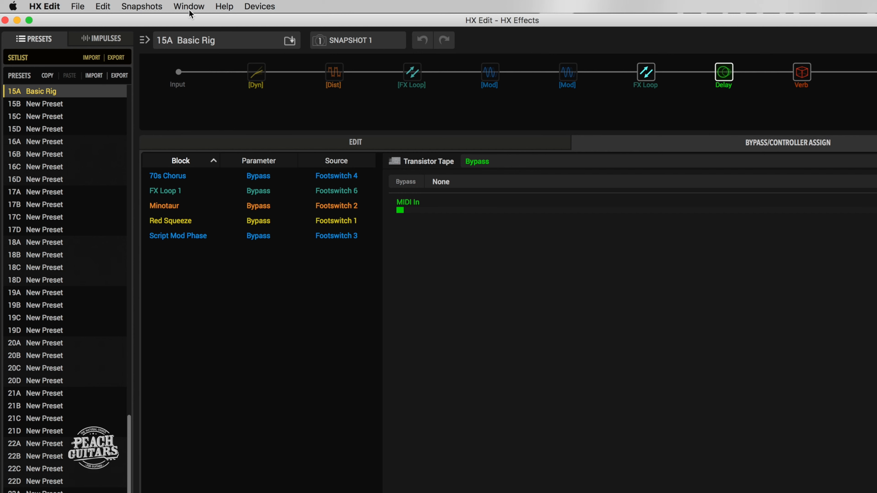
# Step: In Command Center give Footswitch 5 the Ext Amp command and label it 'Amp Ch'
pyautogui.click(189, 6)
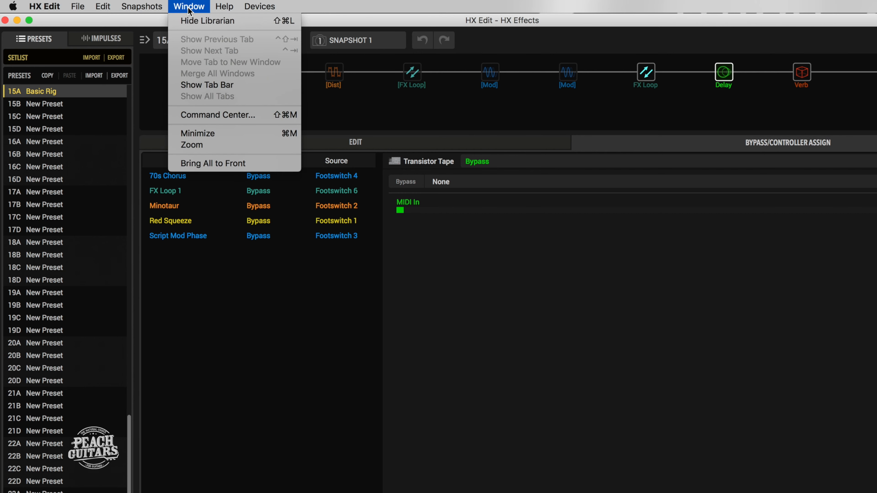
pyautogui.moveTo(260, 119)
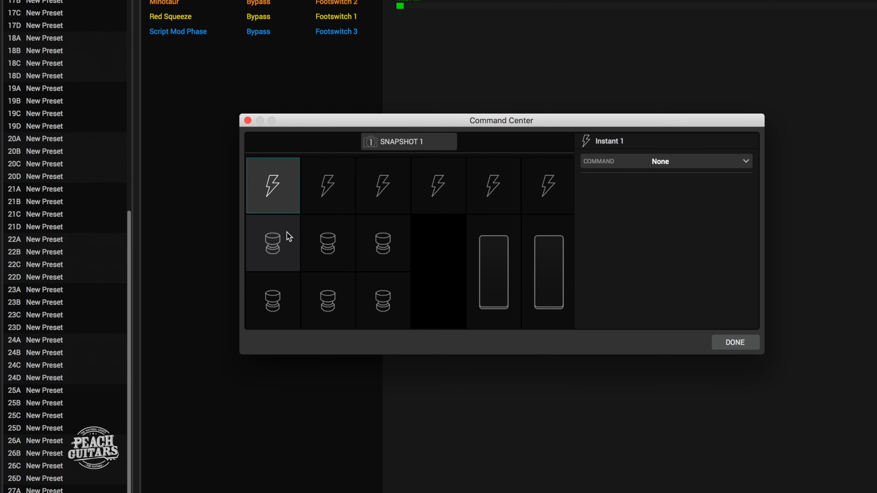
pyautogui.moveTo(289, 259)
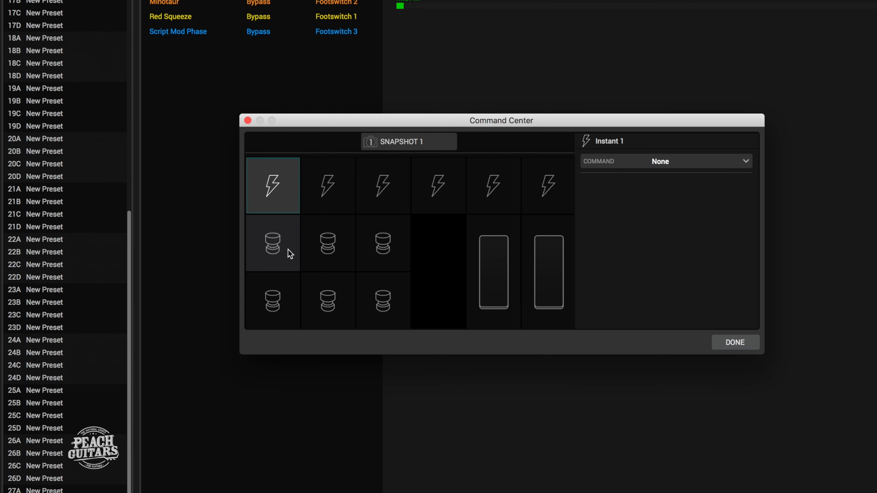
pyautogui.moveTo(509, 284)
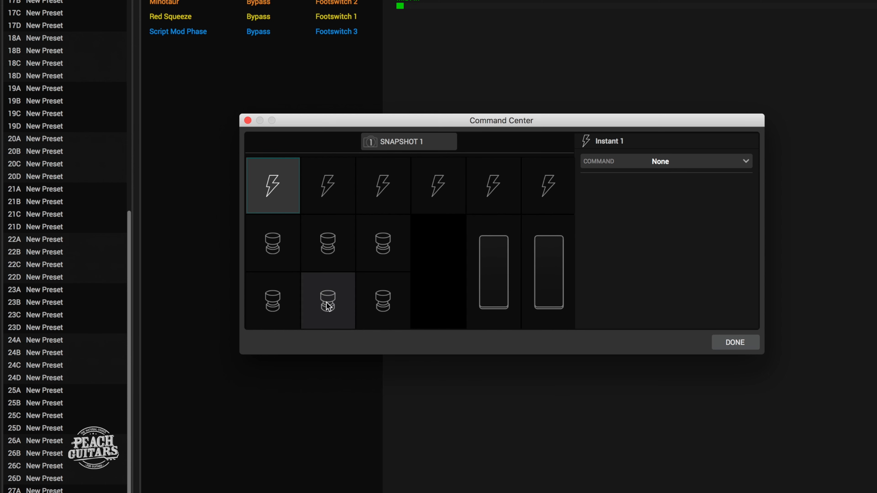
pyautogui.moveTo(331, 308)
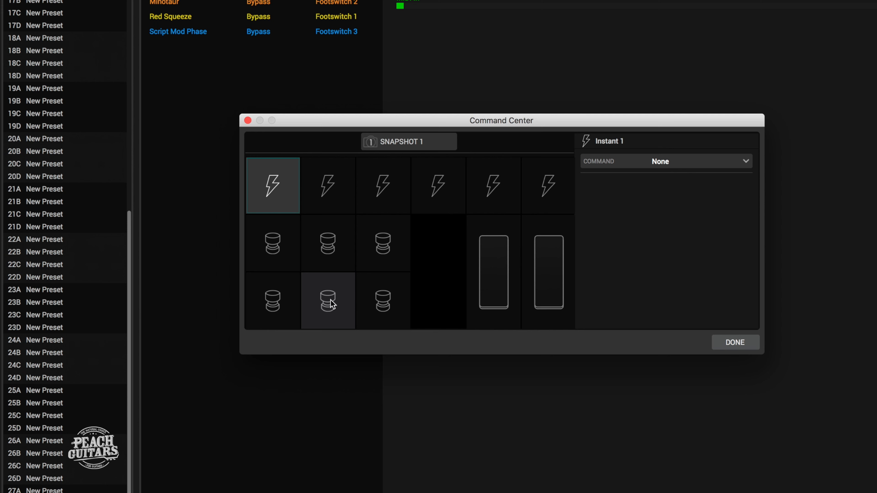
pyautogui.click(327, 303)
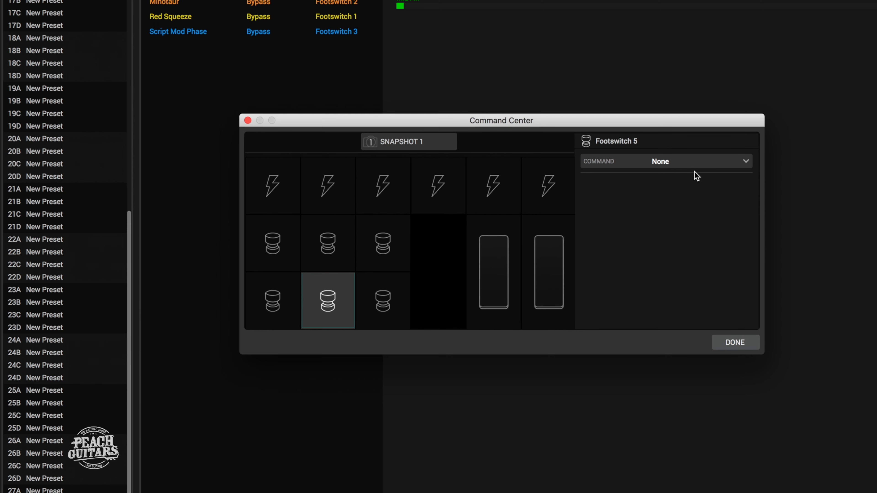
pyautogui.click(675, 162)
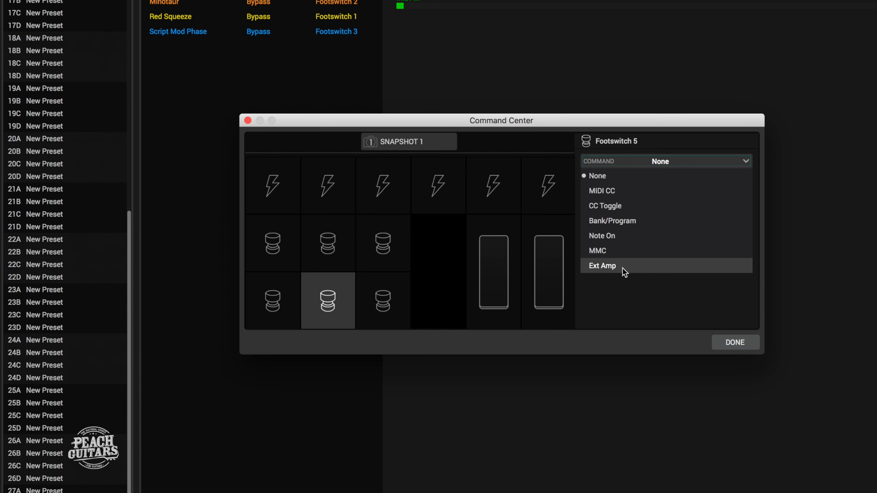
pyautogui.moveTo(608, 277)
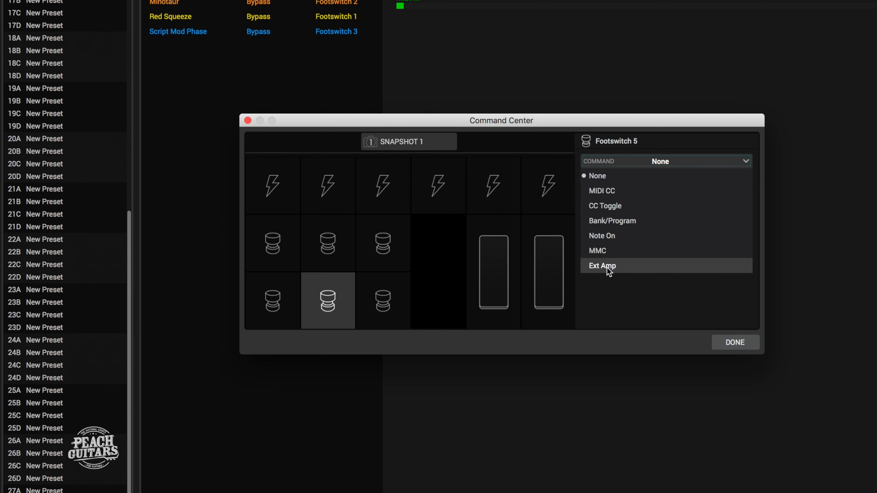
pyautogui.click(602, 266)
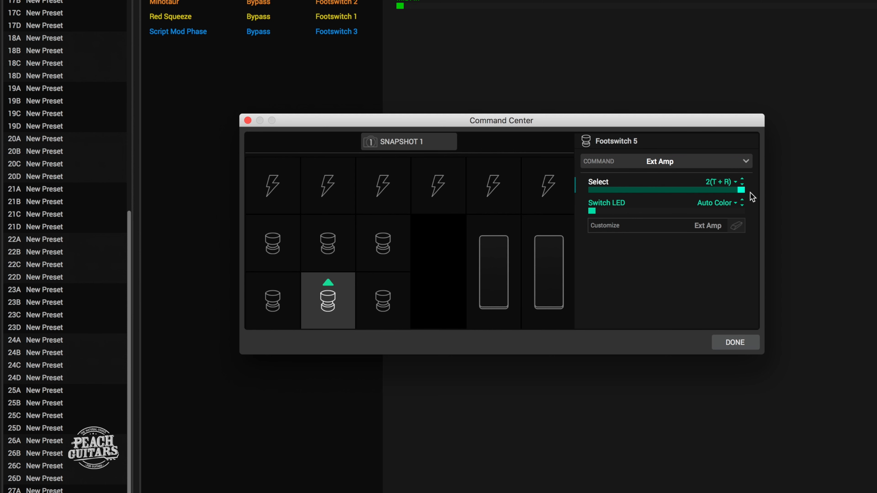
pyautogui.moveTo(719, 190)
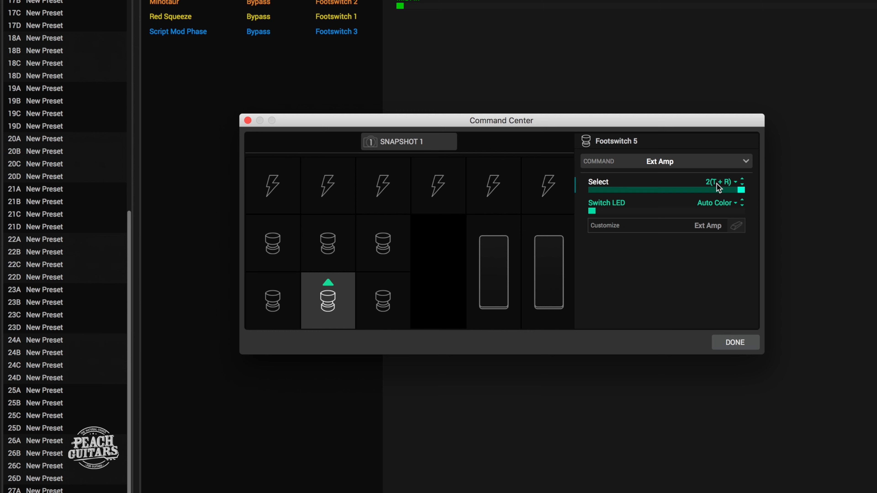
pyautogui.moveTo(695, 264)
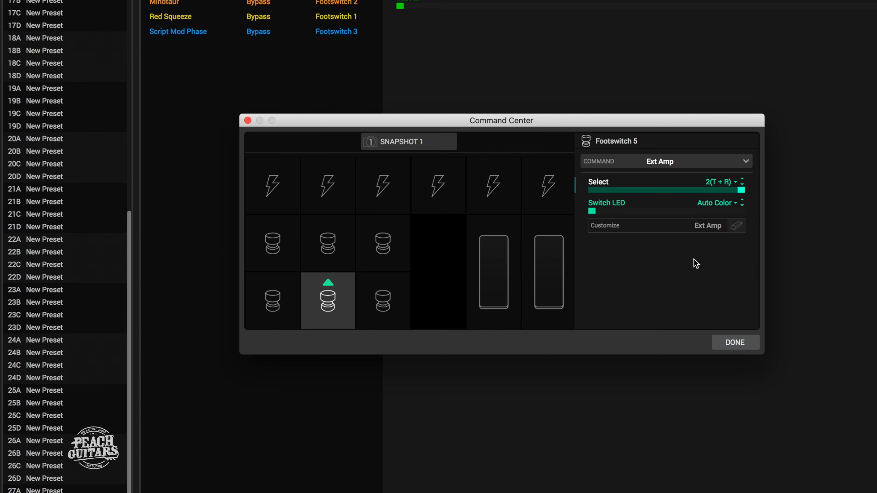
pyautogui.moveTo(711, 234)
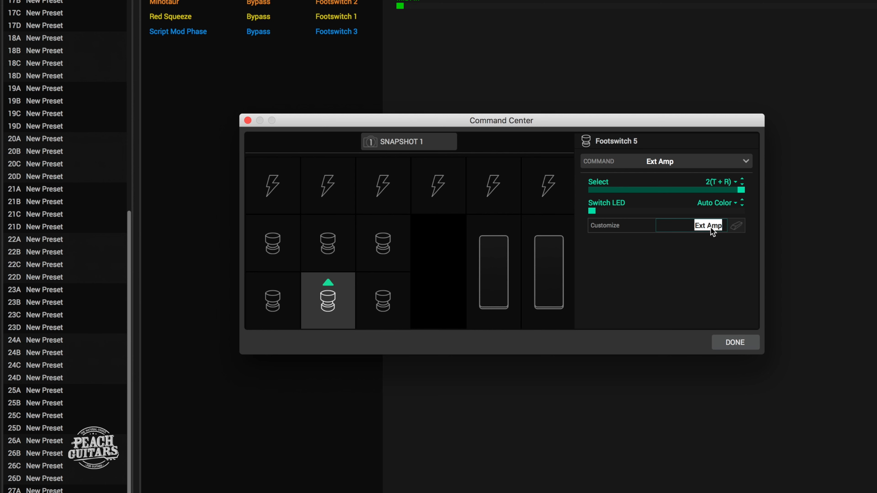
pyautogui.write('Amp Channel')
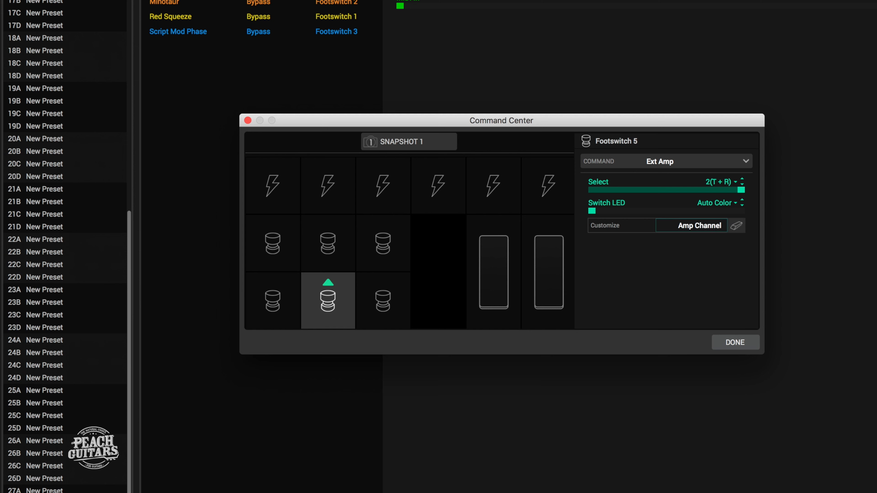
pyautogui.moveTo(737, 219)
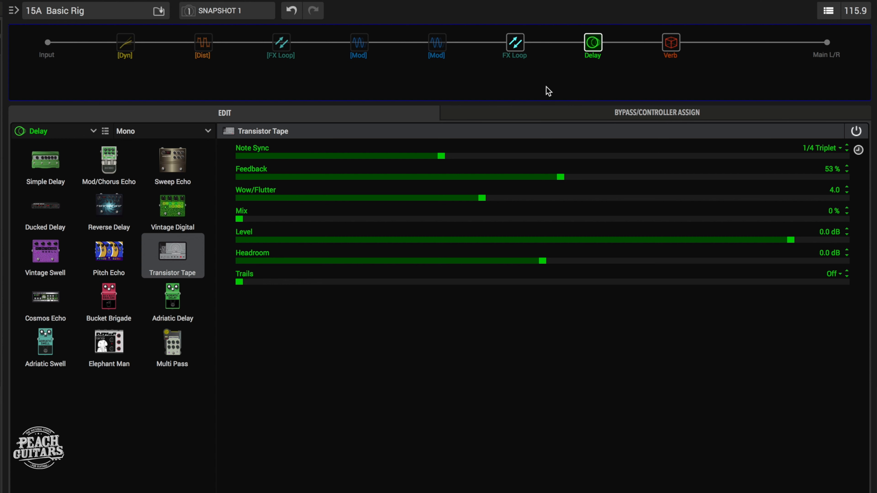
pyautogui.moveTo(658, 119)
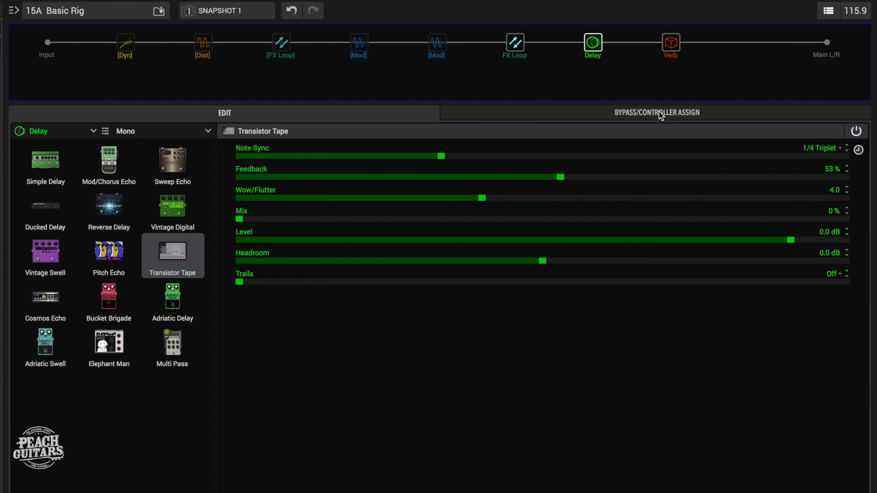
# Step: Show the Bypass/Controller Assign view with Transistor Tape Mix on EXP Pedal 1, 0–100%
pyautogui.click(658, 113)
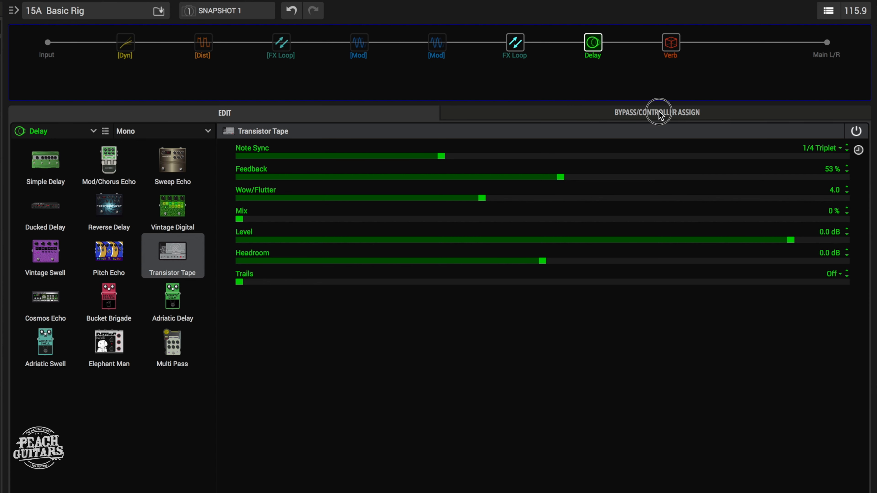
pyautogui.click(659, 113)
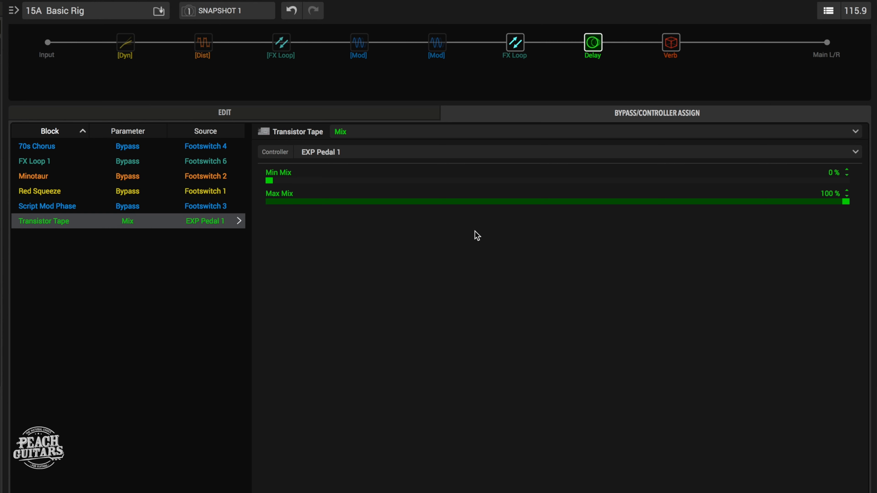
pyautogui.moveTo(250, 187)
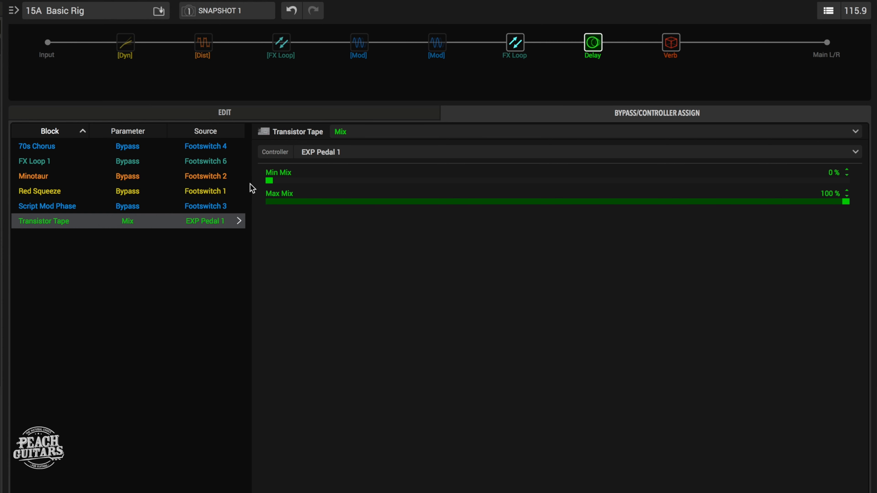
pyautogui.moveTo(845, 207)
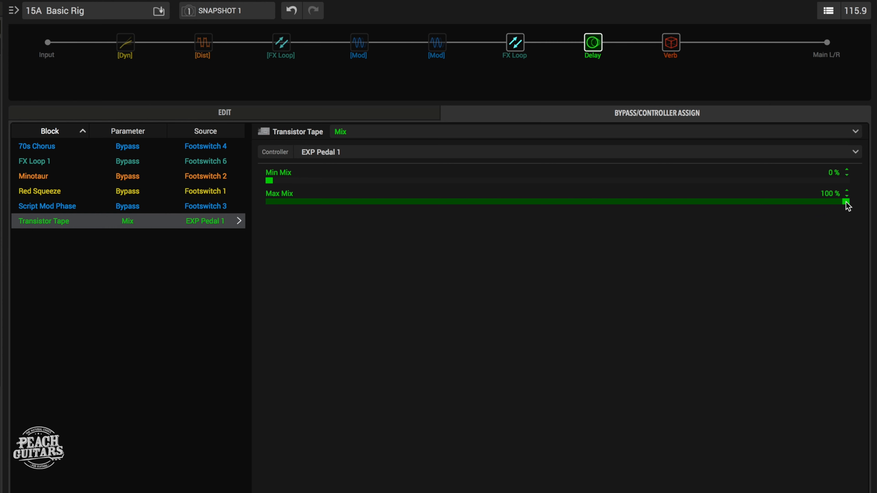
# Step: Lower the Mix assignment's maximum from 100% to 50%, minimum left at 0%
pyautogui.moveTo(845, 202); pyautogui.dragTo(835, 201)
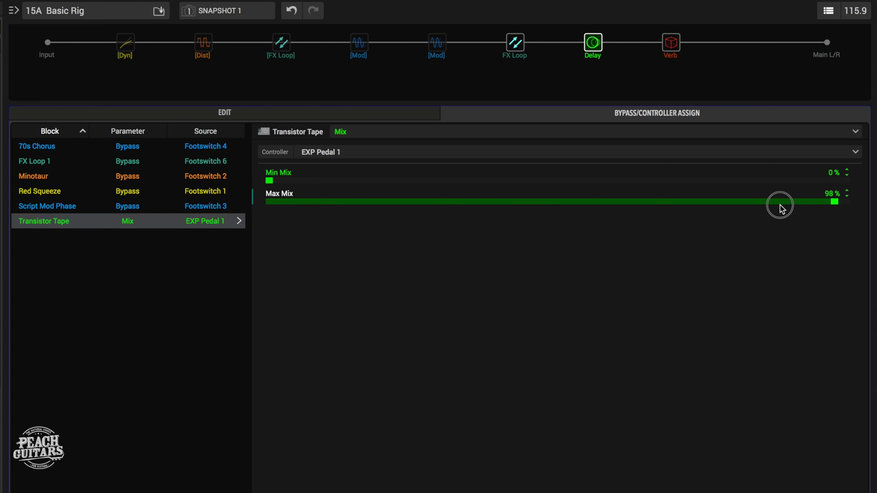
pyautogui.moveTo(779, 202); pyautogui.dragTo(558, 201)
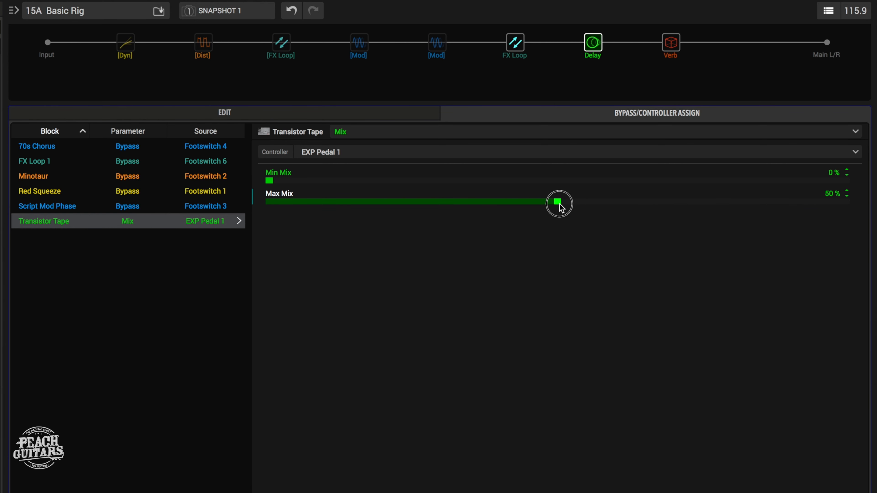
pyautogui.moveTo(645, 289)
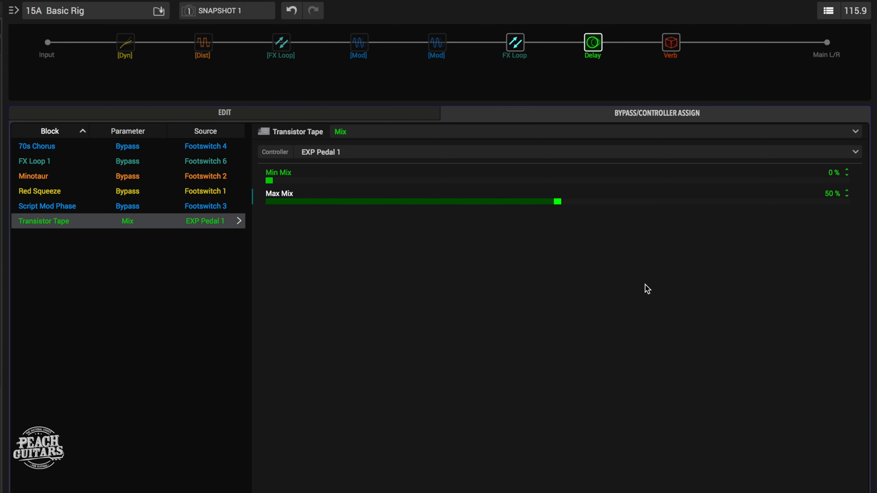
pyautogui.moveTo(315, 125)
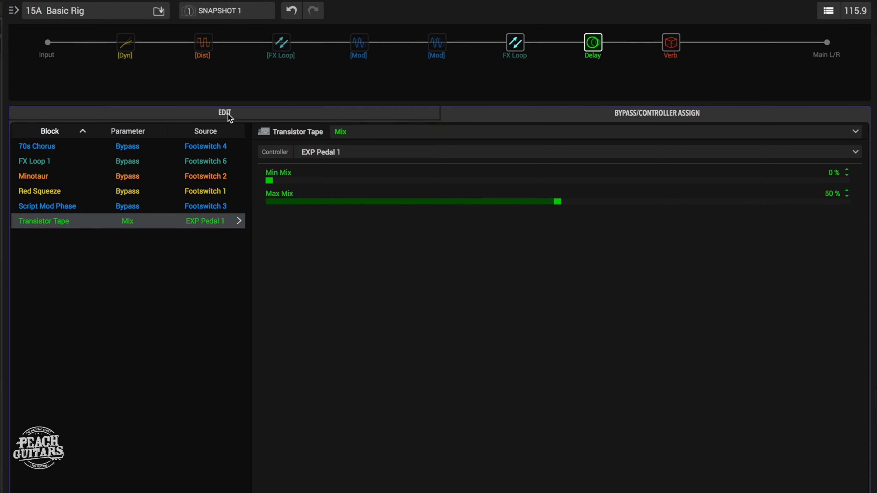
# Step: Return to the Transistor Tape Edit view and sweep the pedal-controlled Mix down to 0%
pyautogui.click(224, 113)
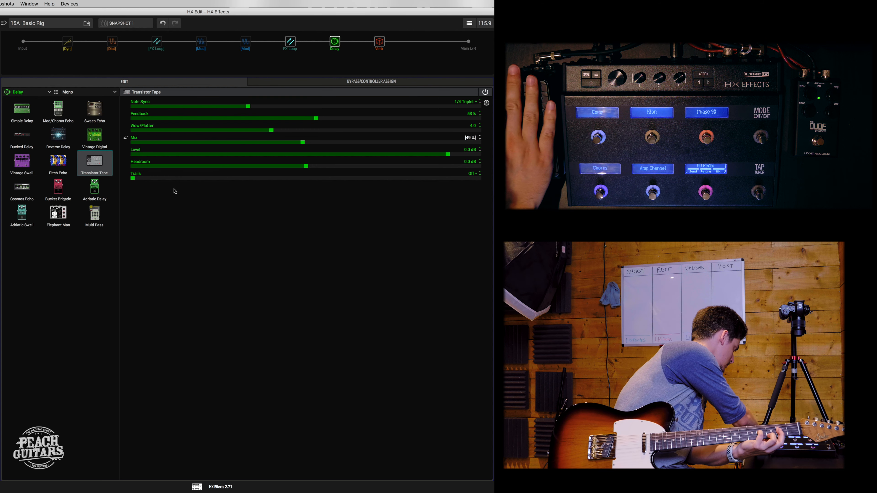
pyautogui.moveTo(301, 142); pyautogui.dragTo(132, 141)
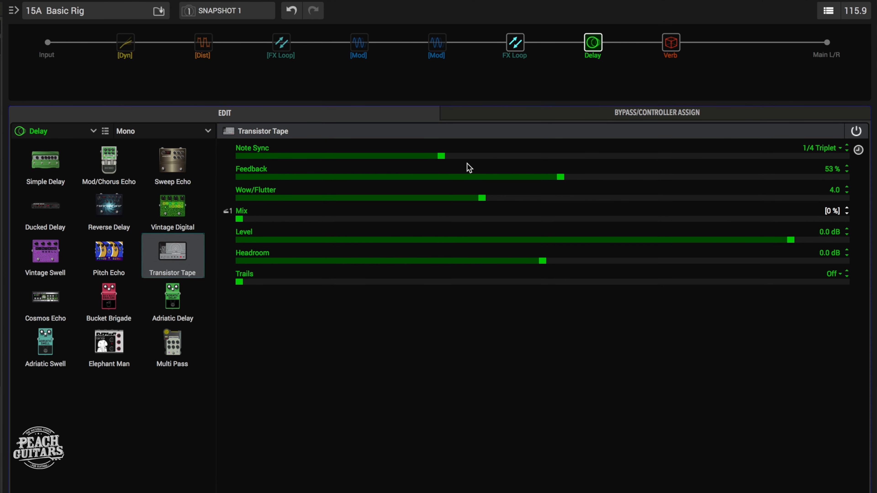
pyautogui.moveTo(644, 121)
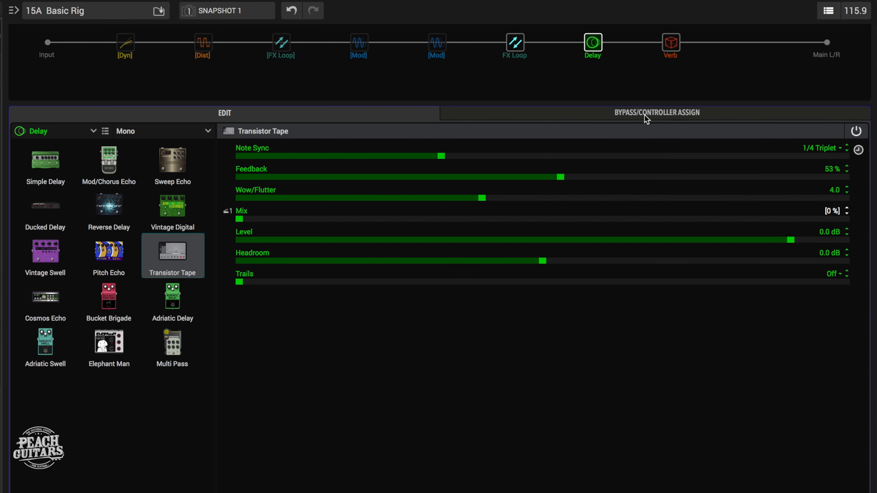
# Step: Assign Transistor Tape Feedback to EXP Pedal 1 in the controller assignments
pyautogui.click(657, 113)
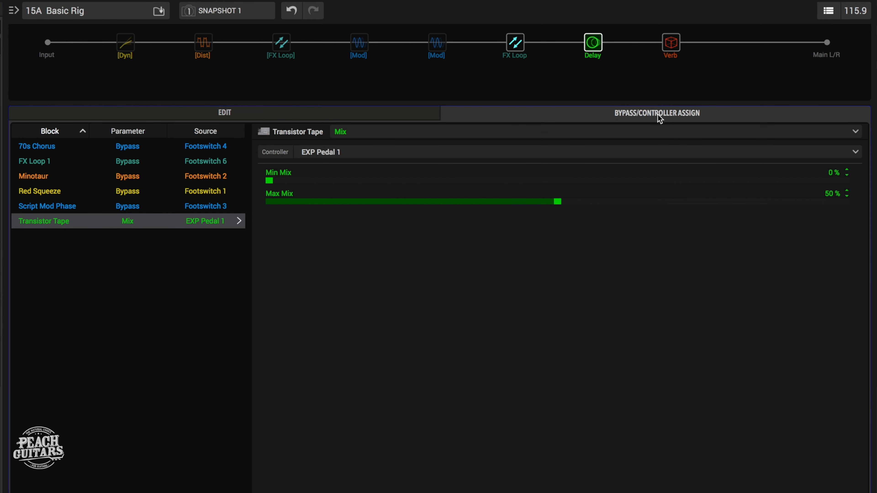
pyautogui.moveTo(620, 146)
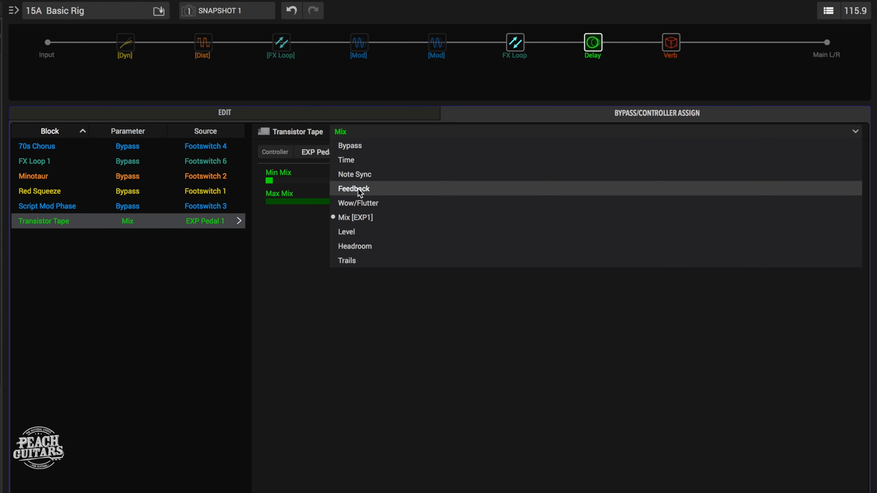
pyautogui.click(353, 190)
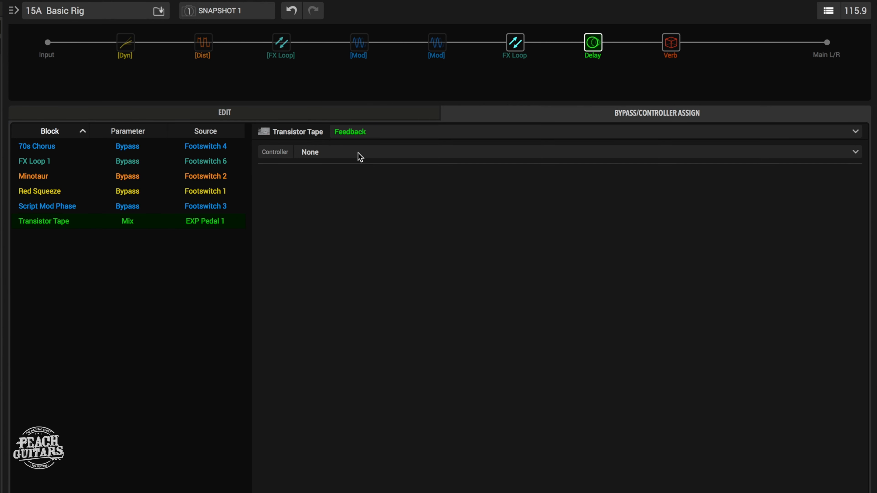
pyautogui.click(330, 152)
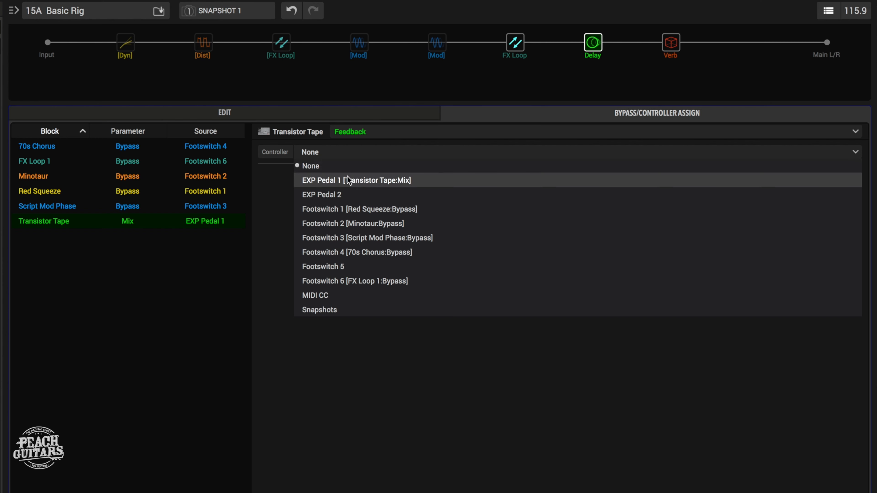
pyautogui.click(352, 180)
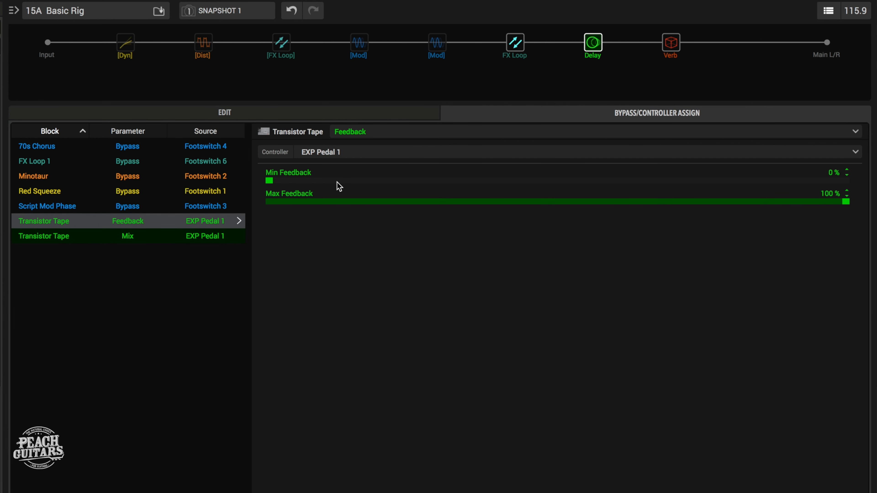
# Step: Set the Feedback range to 20% minimum and 50% maximum
pyautogui.moveTo(269, 180); pyautogui.dragTo(353, 180)
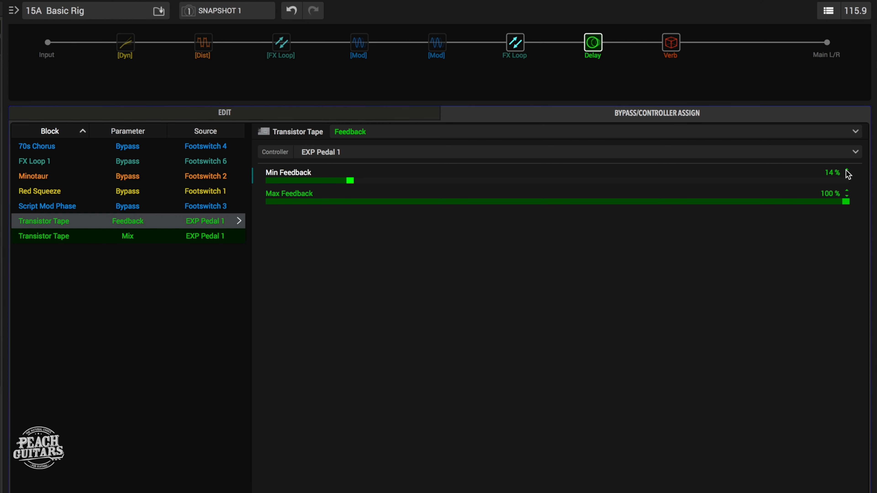
pyautogui.click(848, 171)
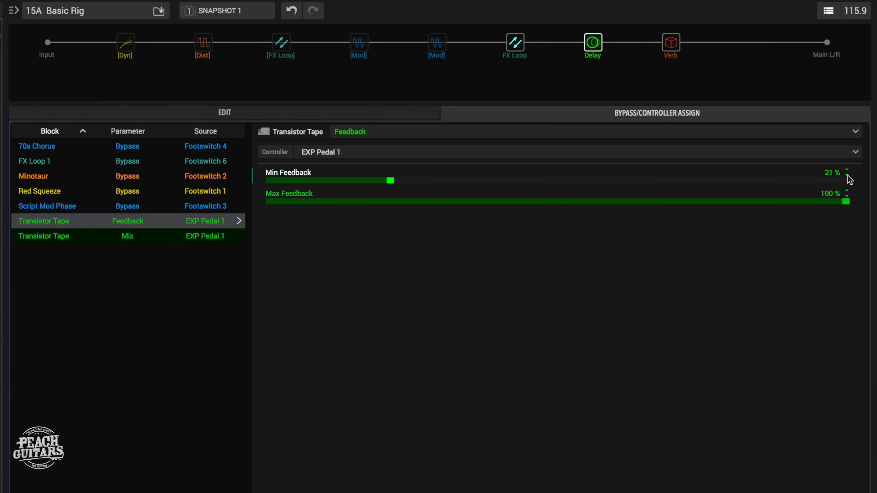
pyautogui.moveTo(850, 184)
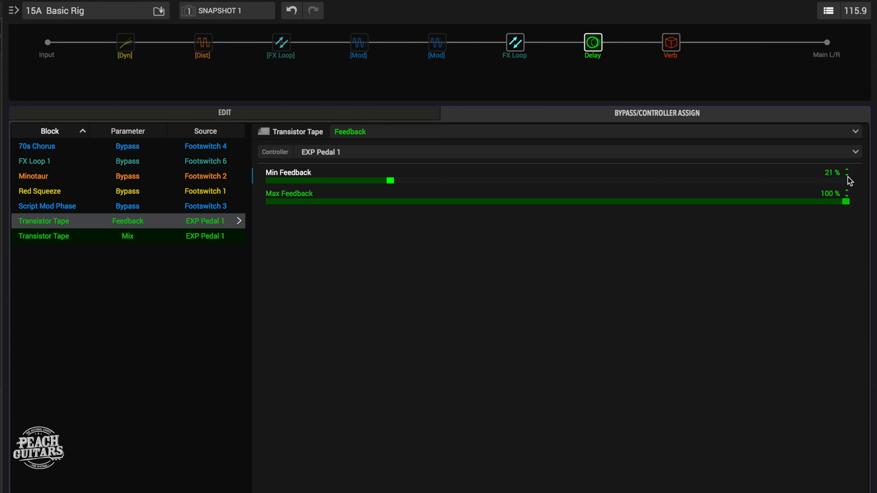
pyautogui.moveTo(869, 201); pyautogui.dragTo(715, 201)
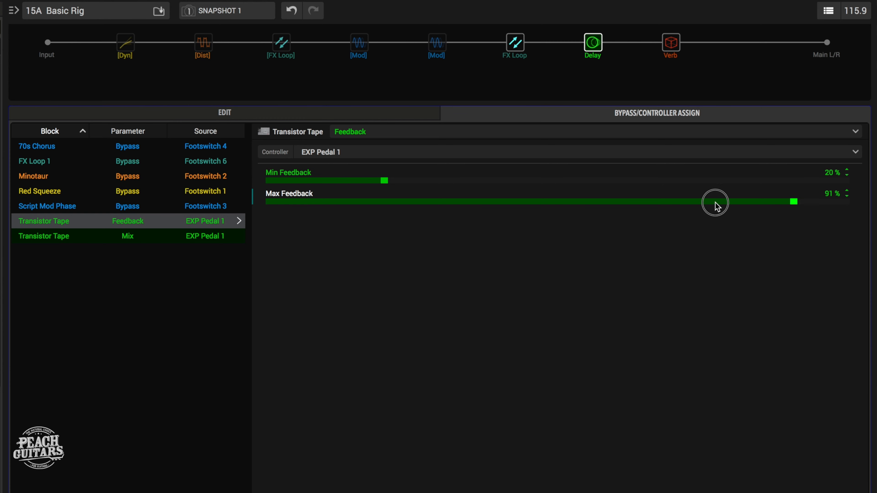
pyautogui.moveTo(714, 201); pyautogui.dragTo(542, 202)
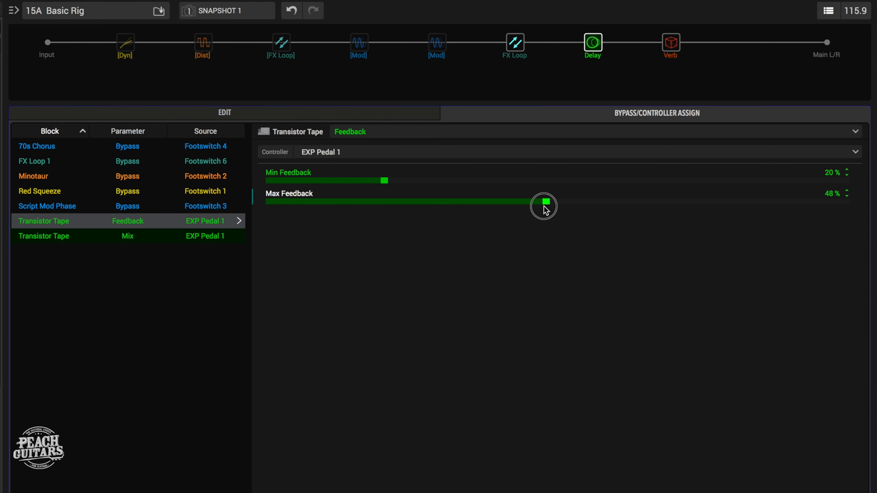
pyautogui.moveTo(542, 202); pyautogui.dragTo(552, 202)
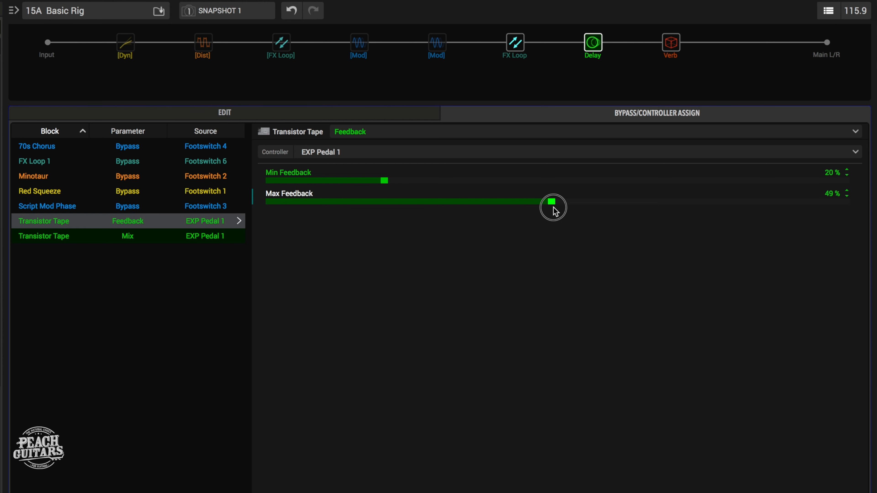
pyautogui.moveTo(552, 201); pyautogui.dragTo(559, 202)
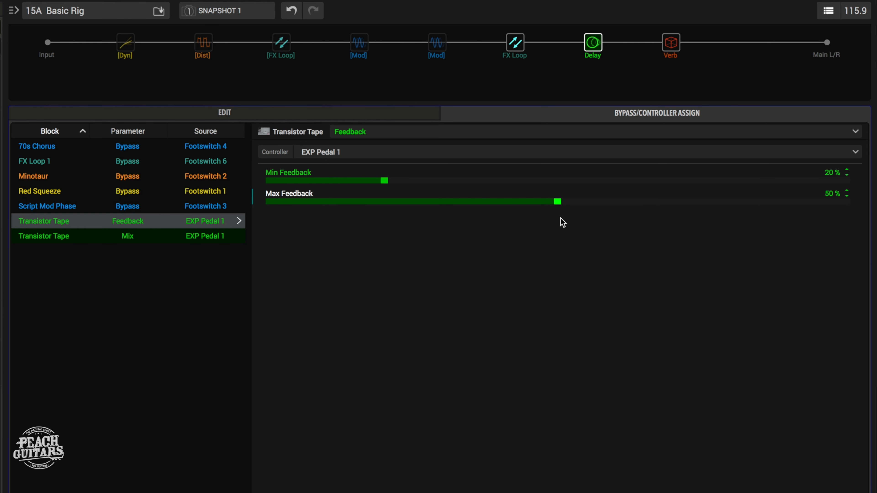
pyautogui.moveTo(212, 110)
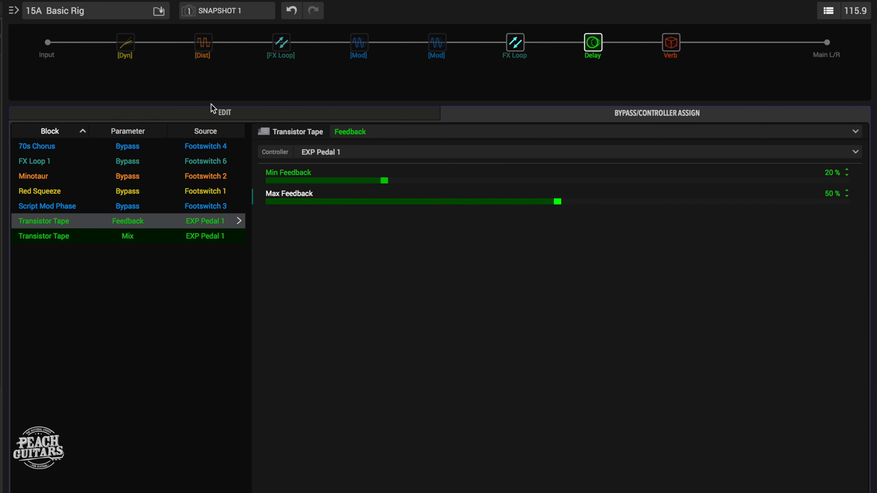
# Step: Return to the Edit view, where Feedback reads 20% with pedal icons on Feedback and Mix
pyautogui.click(225, 113)
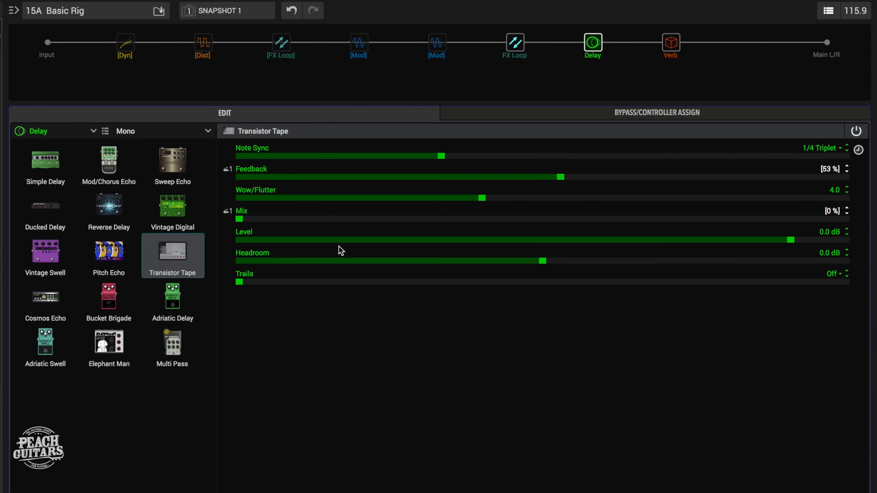
pyautogui.moveTo(318, 348)
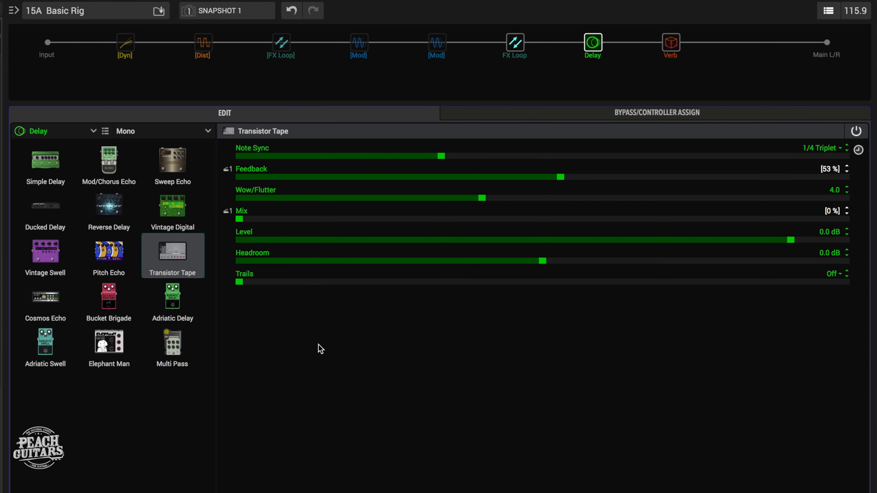
pyautogui.moveTo(579, 177); pyautogui.dragTo(364, 177)
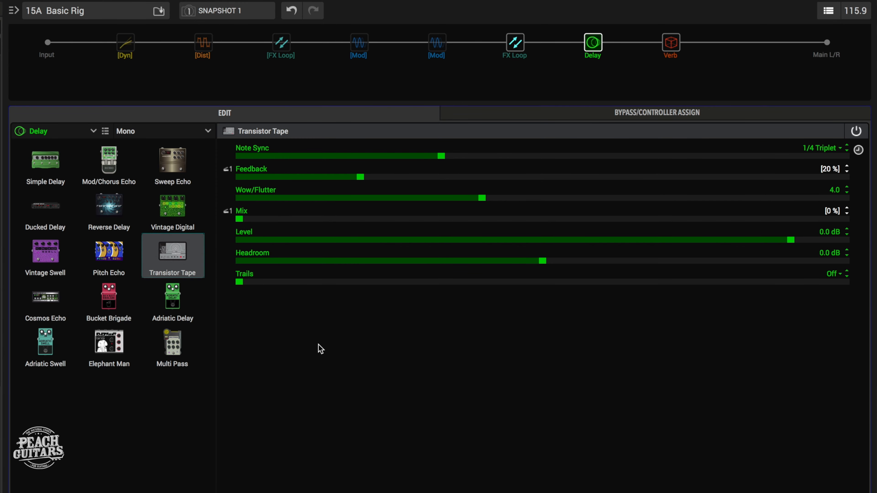